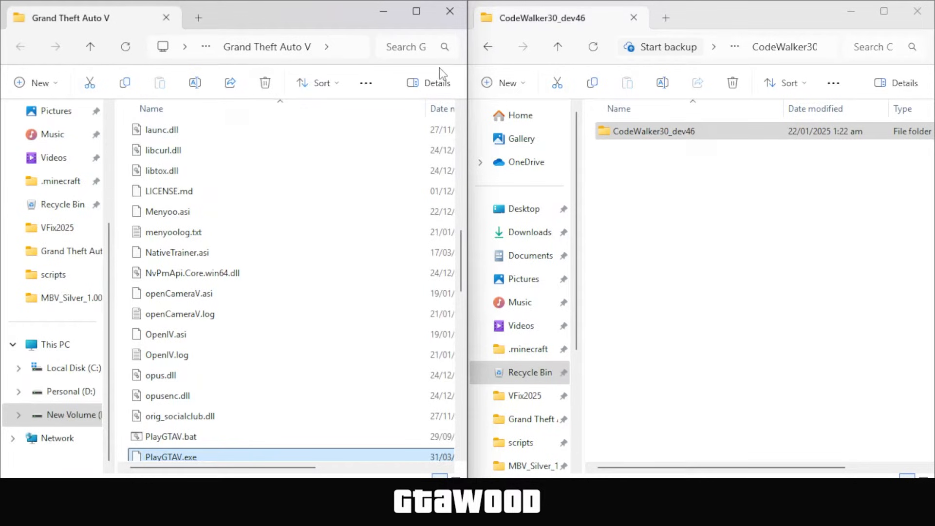
Step: Select the CodeWalker30_dev46 files and create a new CodeWalker folder inside Grand Theft Auto V
click(652, 130)
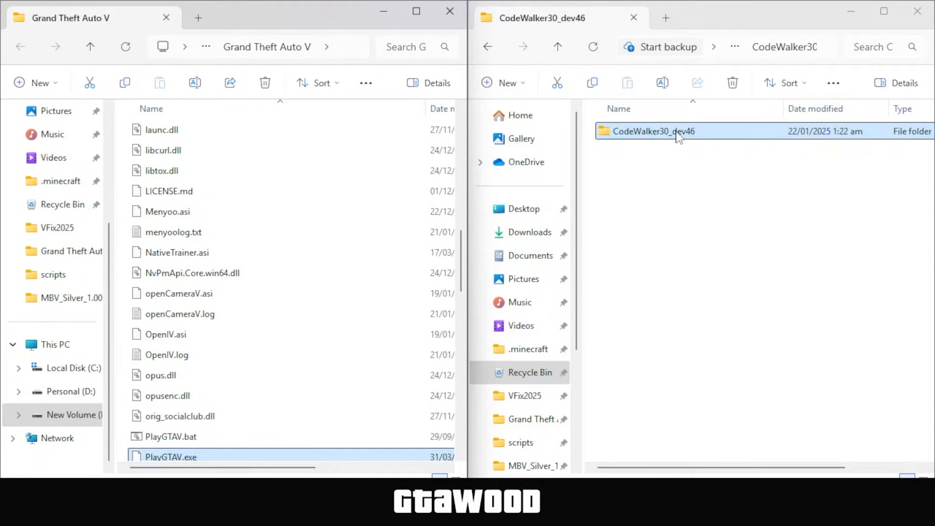
double_click(654, 131)
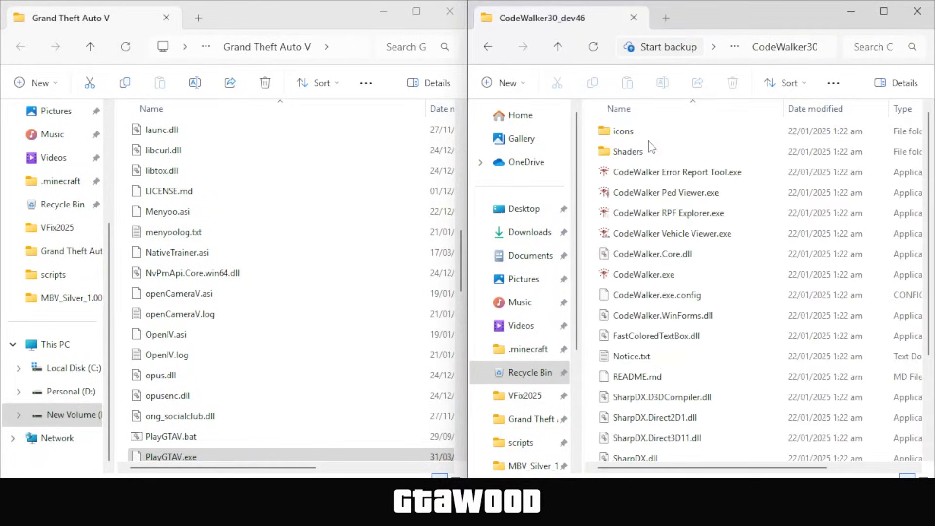
click(636, 376)
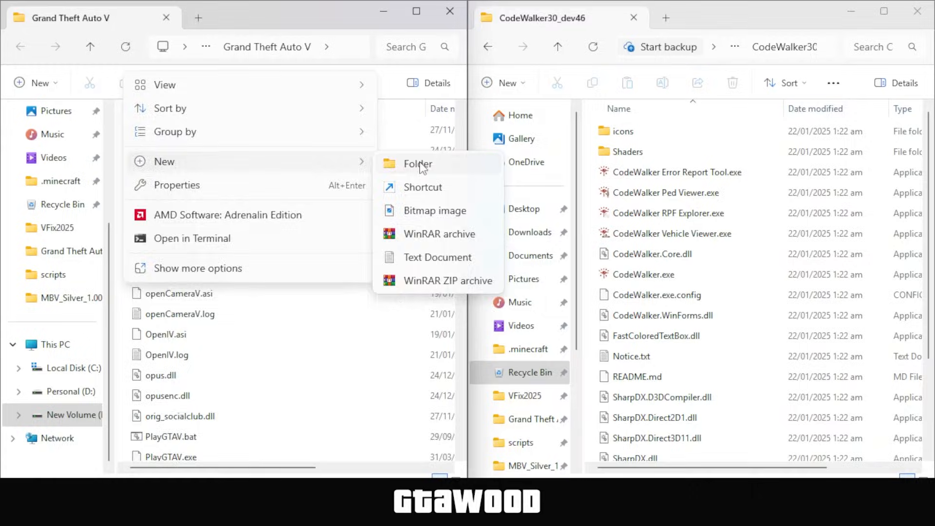
click(417, 164)
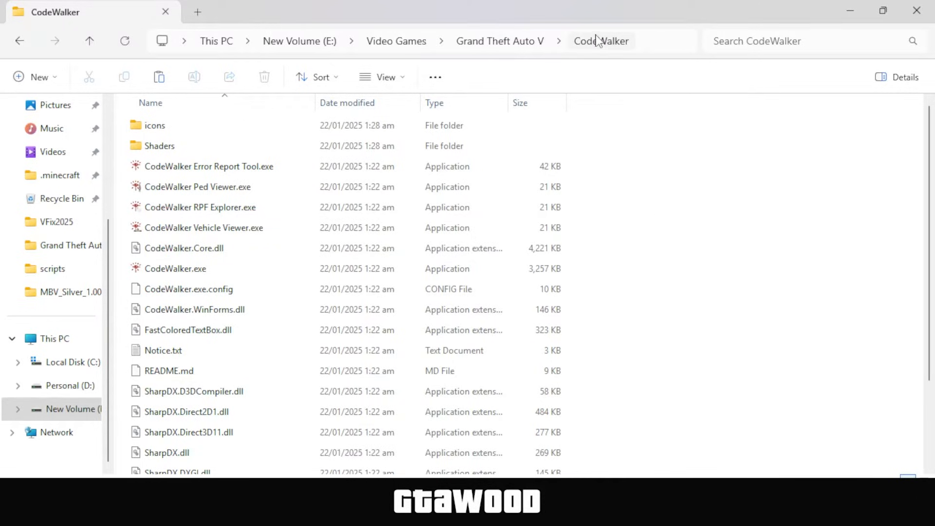
Step: Run CodeWalker.exe from the new CodeWalker folder via its context menu
click(155, 125)
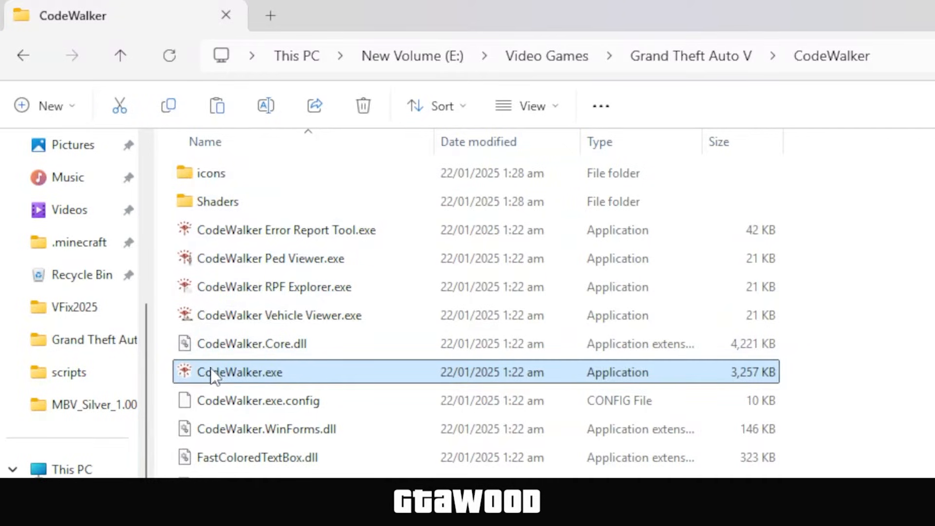
right_click(239, 372)
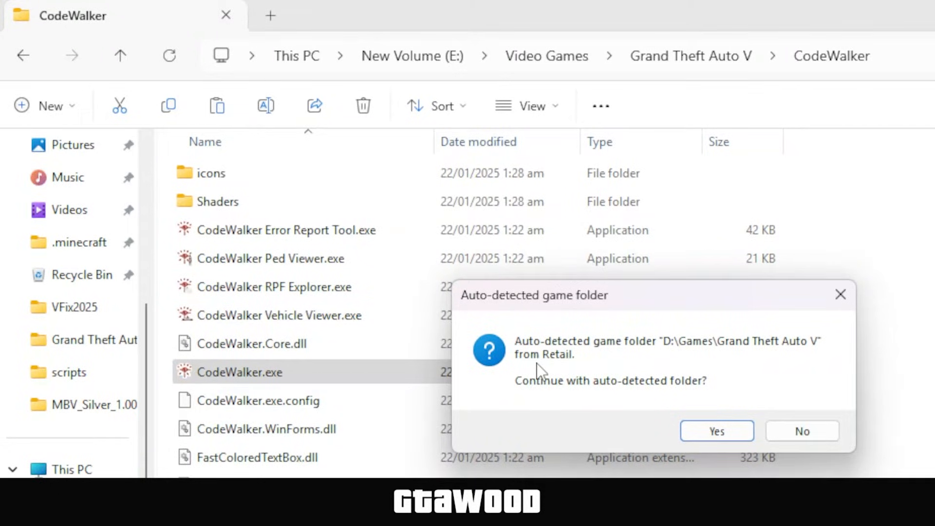
mouse_move(674, 360)
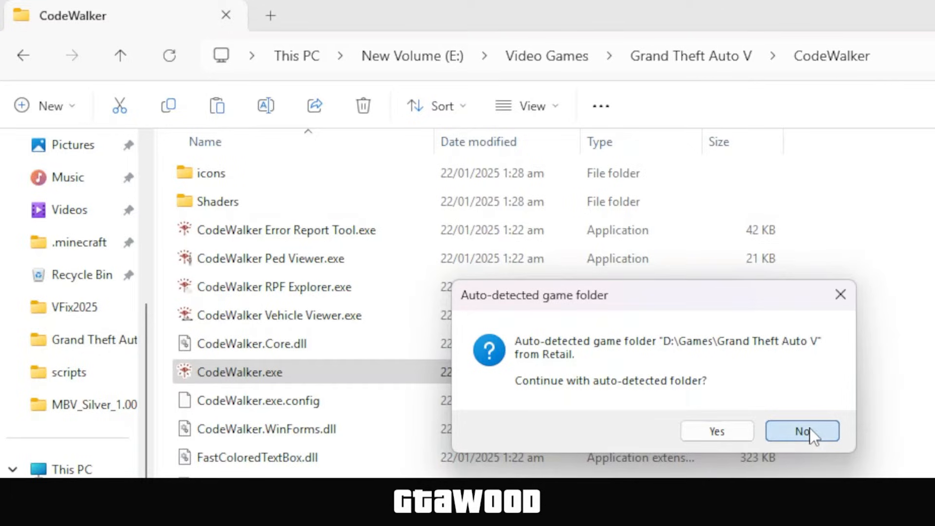
Step: Decline the D: auto-detect and browse to E:\Video Games\Grand Theft Auto V as the game folder
click(802, 430)
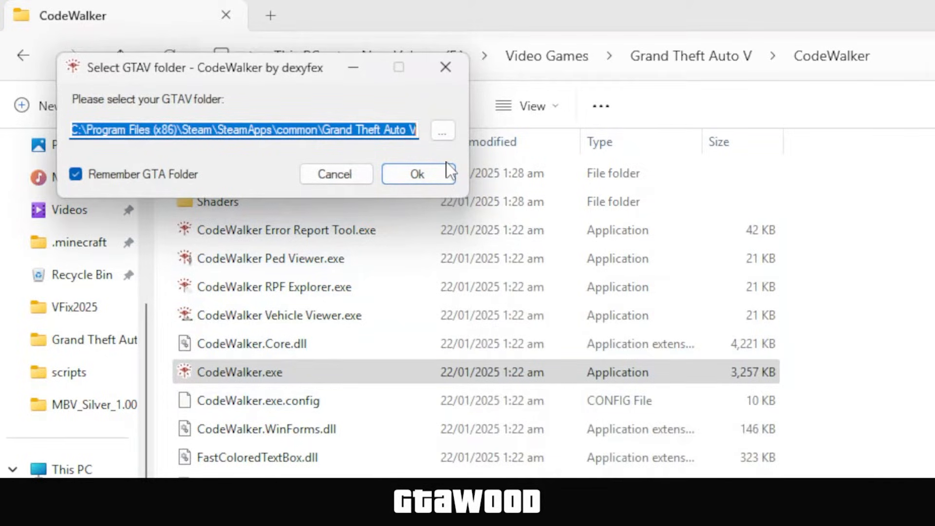
click(442, 130)
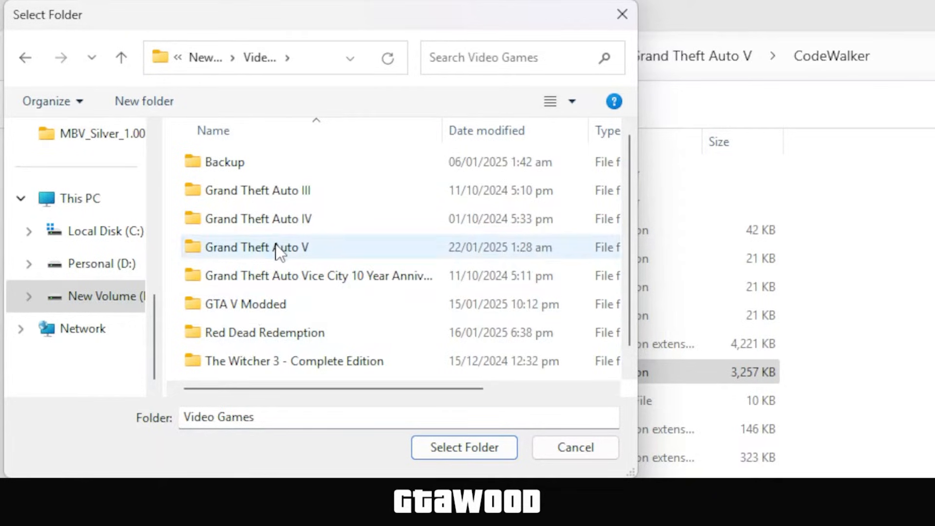
click(256, 246)
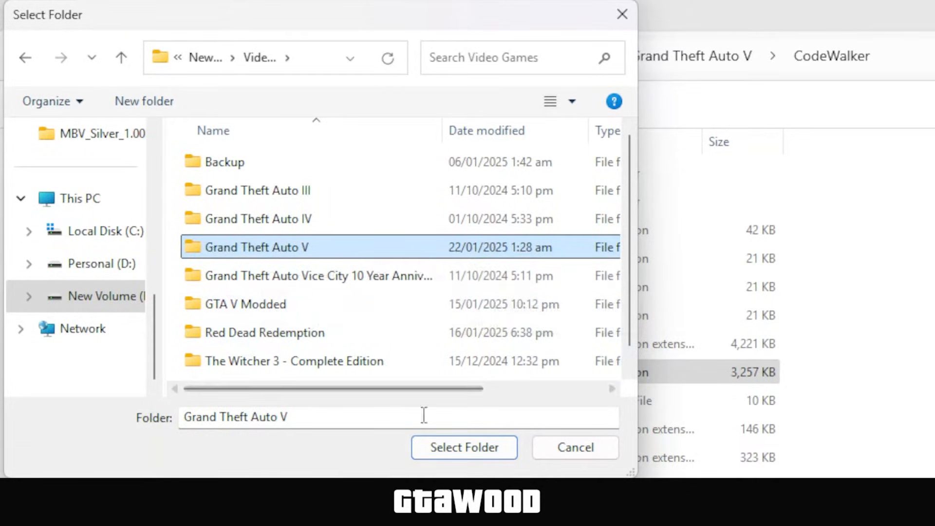
click(464, 447)
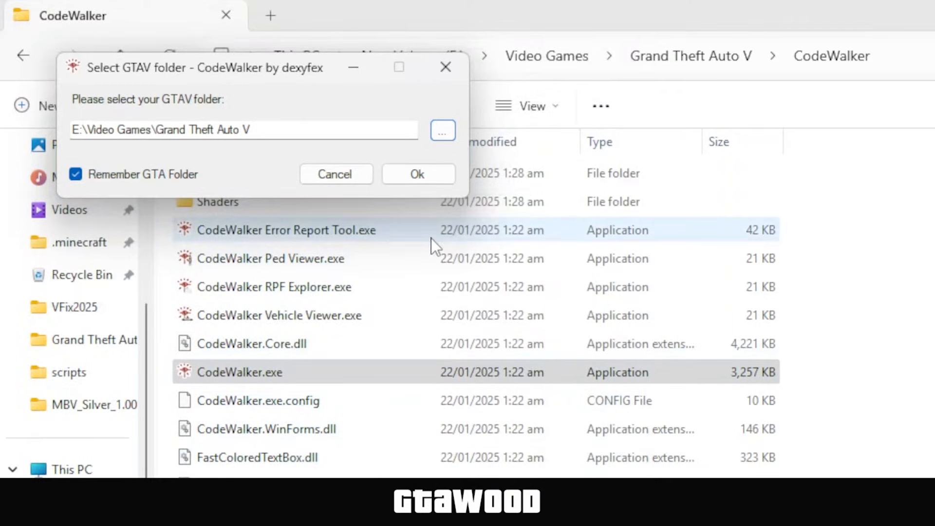
click(417, 174)
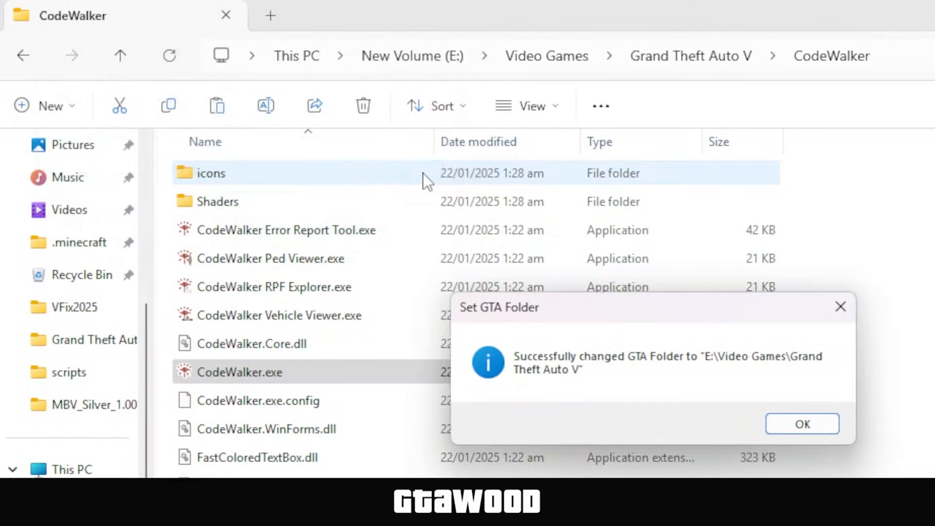
mouse_move(679, 373)
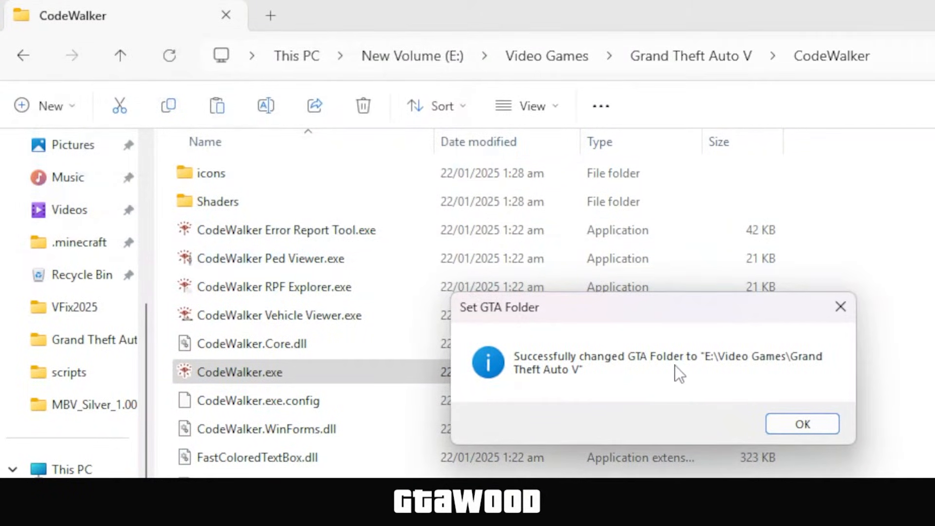
Step: Dismiss the folder-changed message and launch CodeWalker.exe into the 3D world view
click(801, 424)
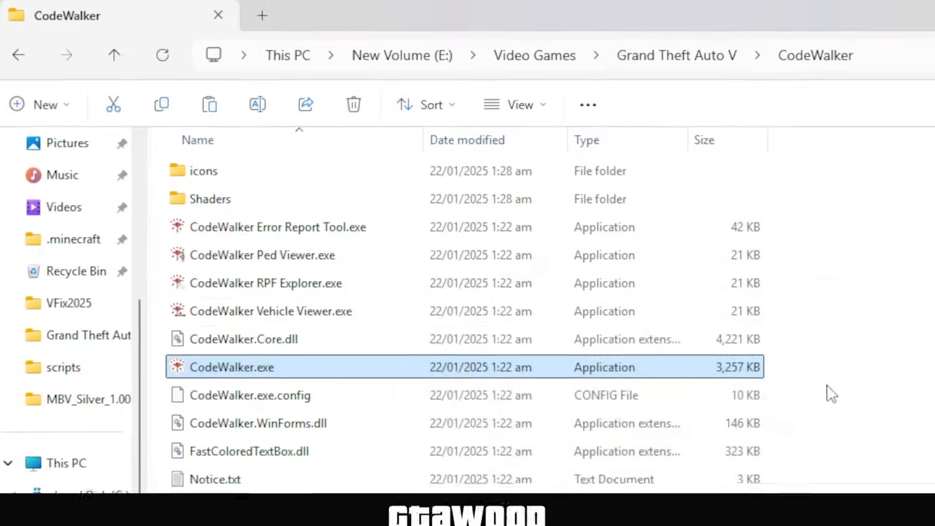
double_click(232, 367)
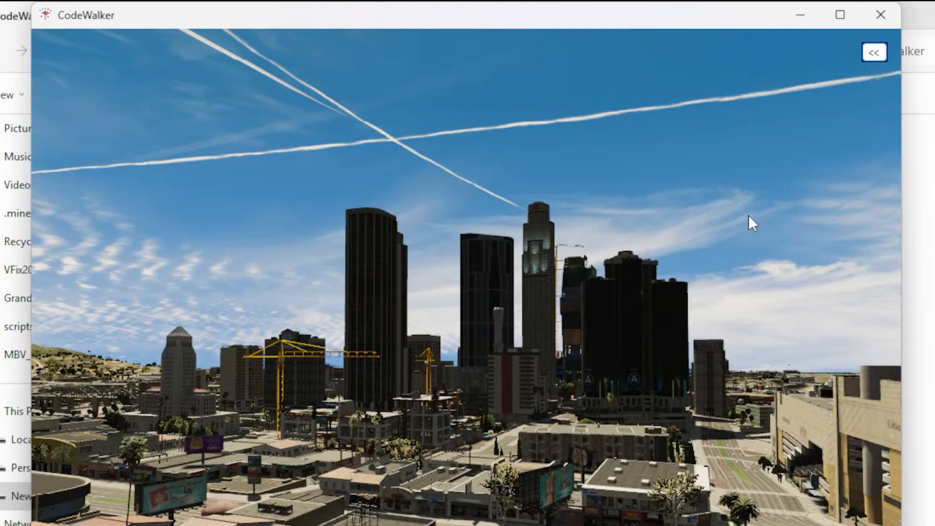
Step: Review the side panel's Markers and Options tabs, then hide it to see the city skyline
click(874, 52)
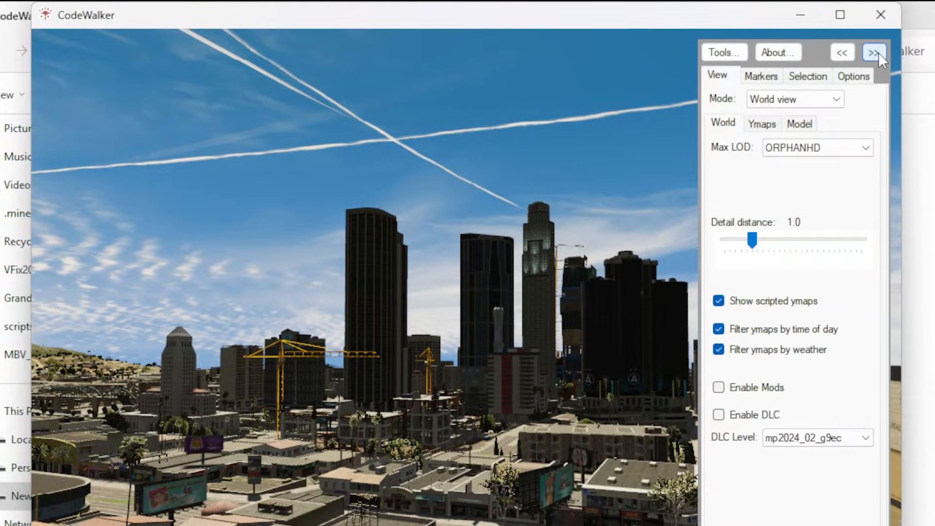
click(761, 76)
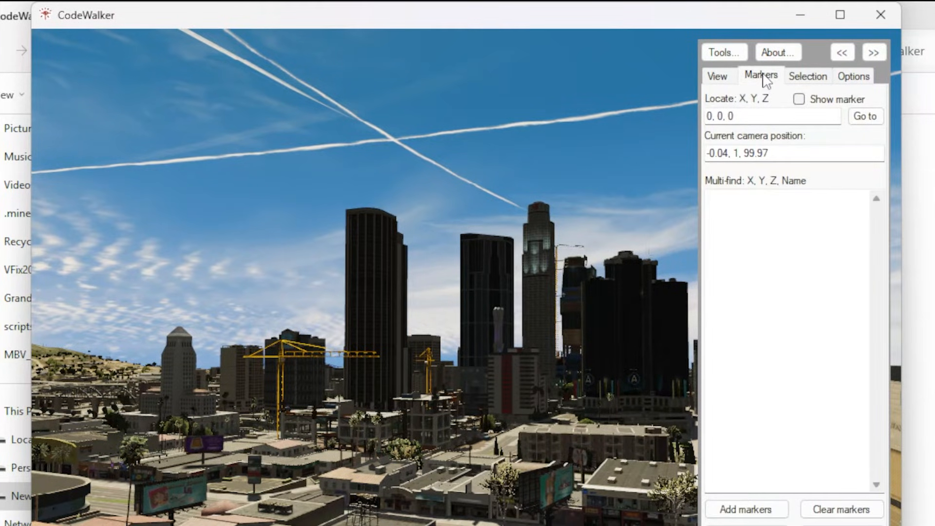
click(853, 76)
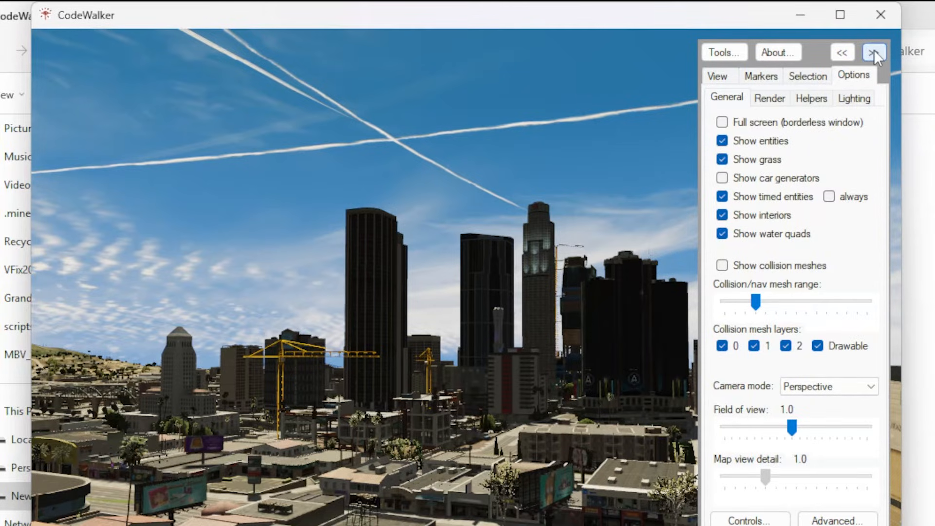
click(873, 52)
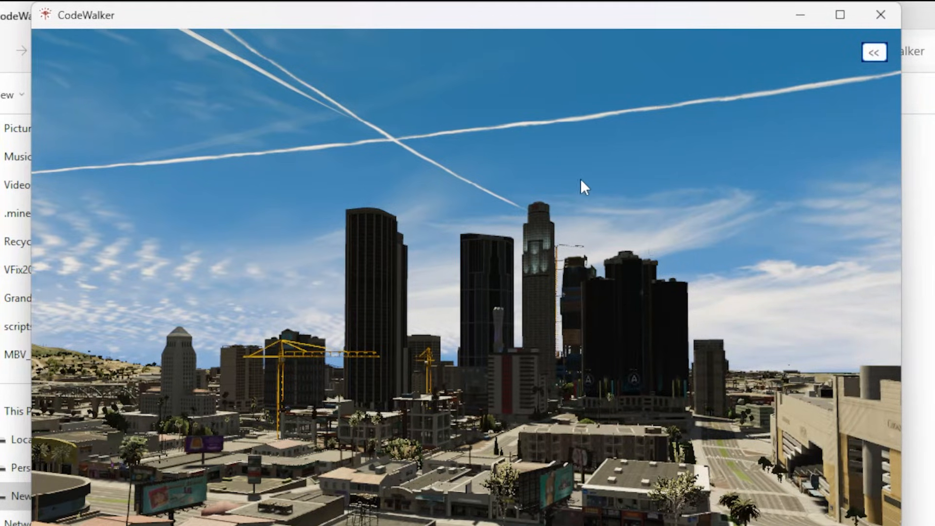
mouse_move(567, 193)
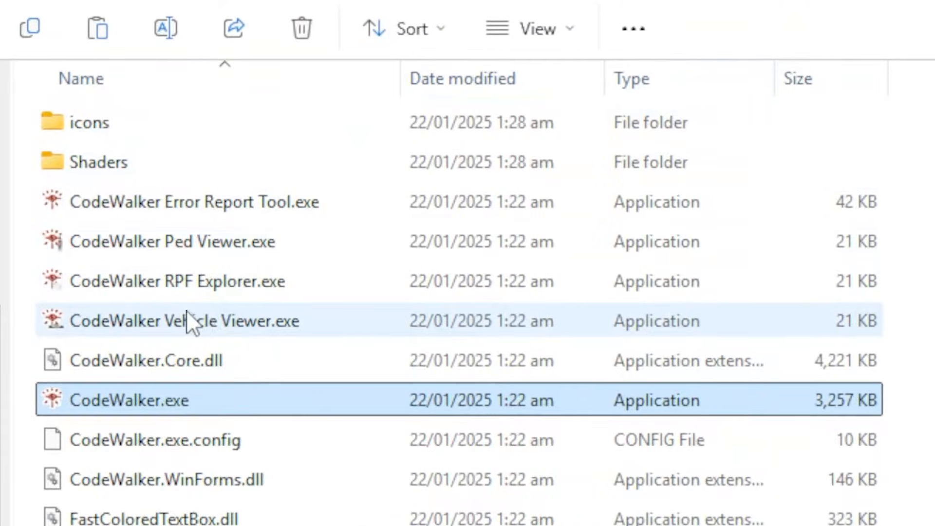
click(185, 320)
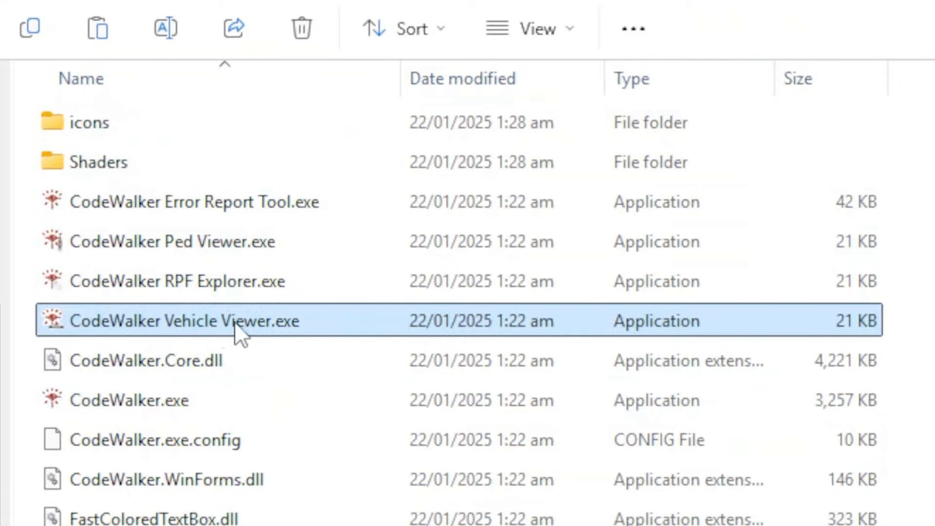
mouse_move(90, 281)
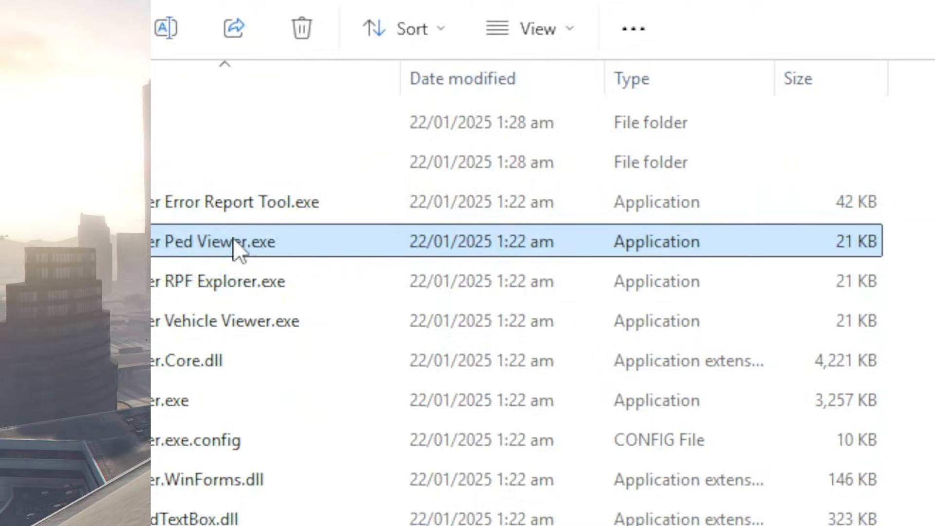
double_click(211, 240)
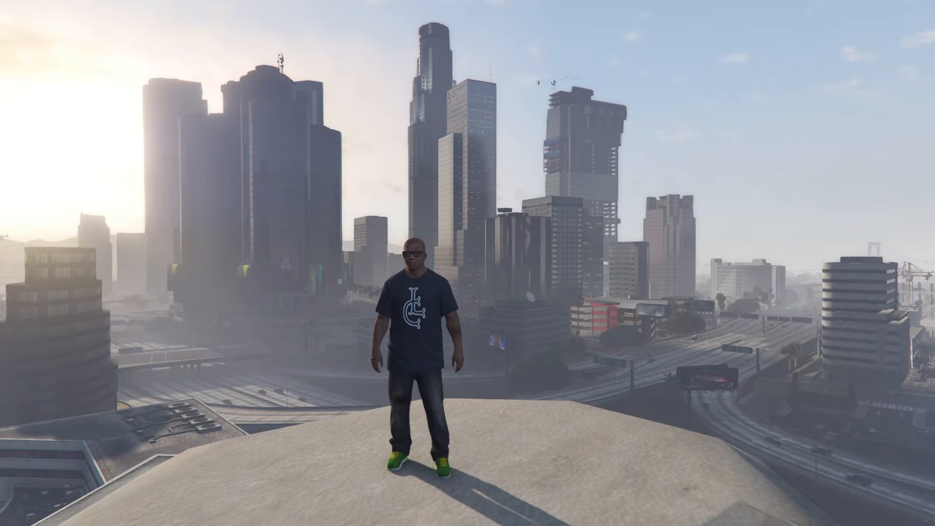